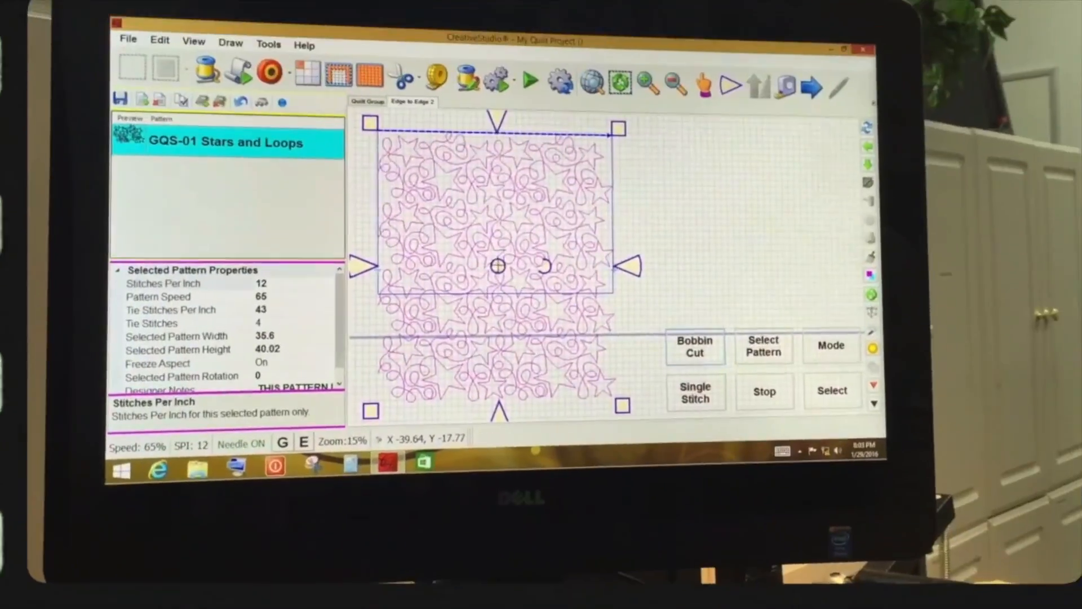
# Bring up the boundary practice layout of Standard, Stretch and Squeeze shapes with block star loaded.
pyautogui.rightClick(497, 277)
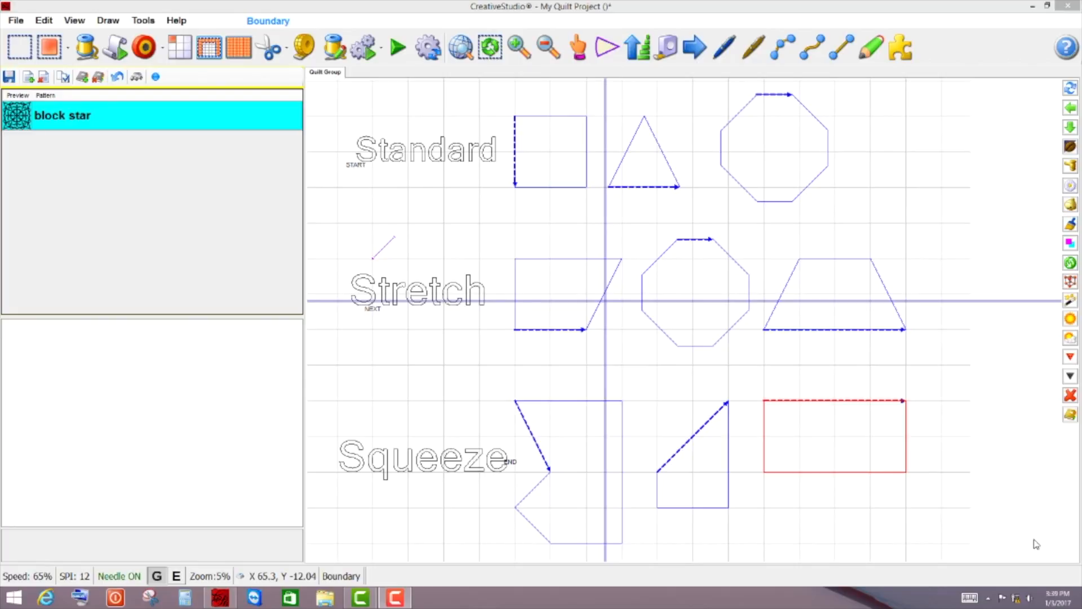
# List the Standard, Stretch and Squeeze fill modes beside Transfer pattern to boundary.
pyautogui.click(49, 47)
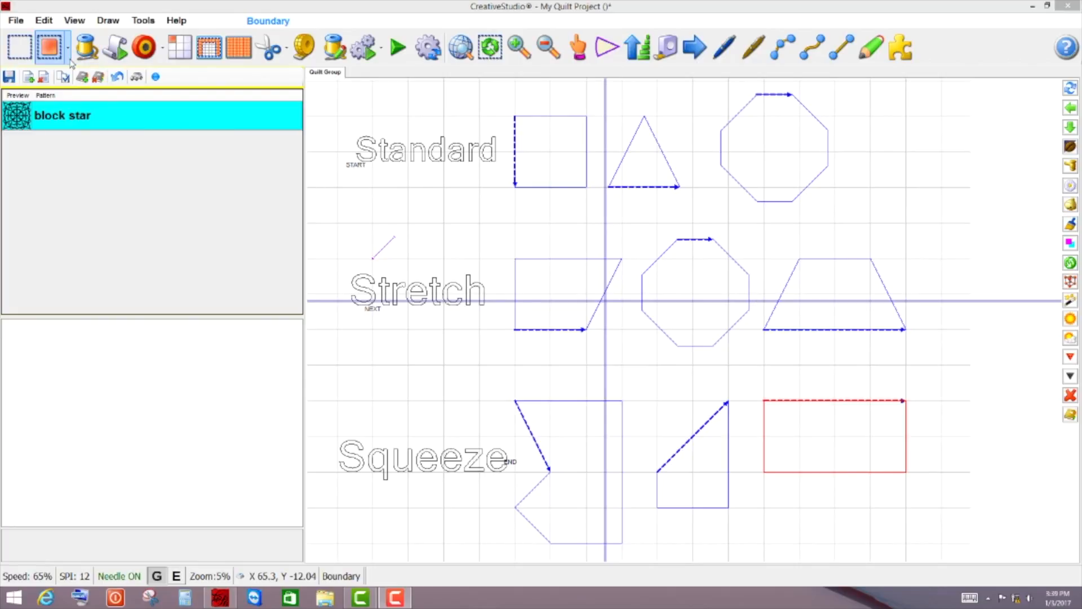
pyautogui.moveTo(54, 58)
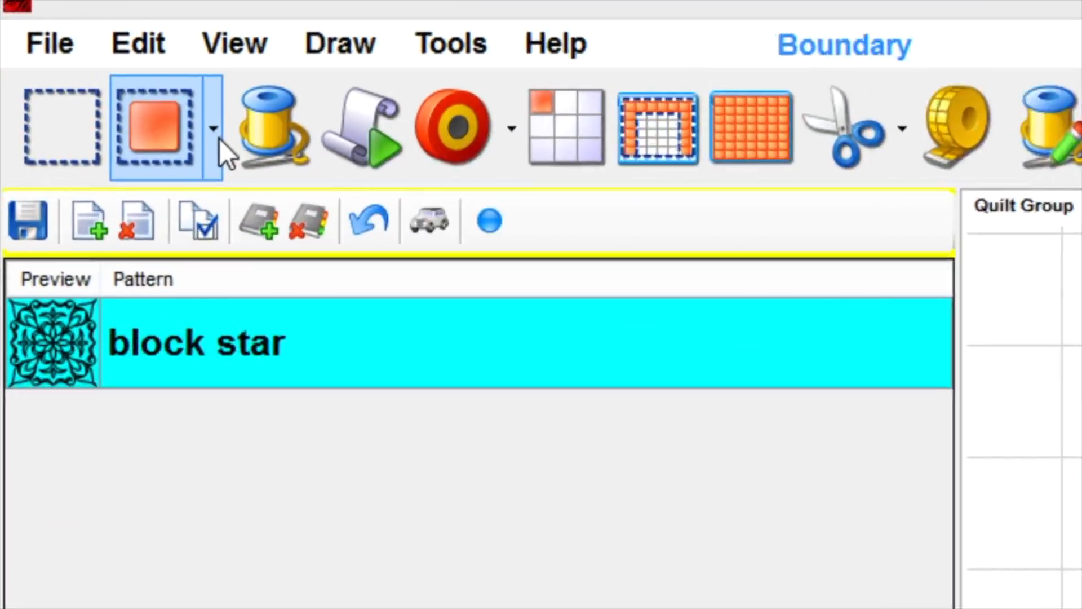
pyautogui.click(215, 129)
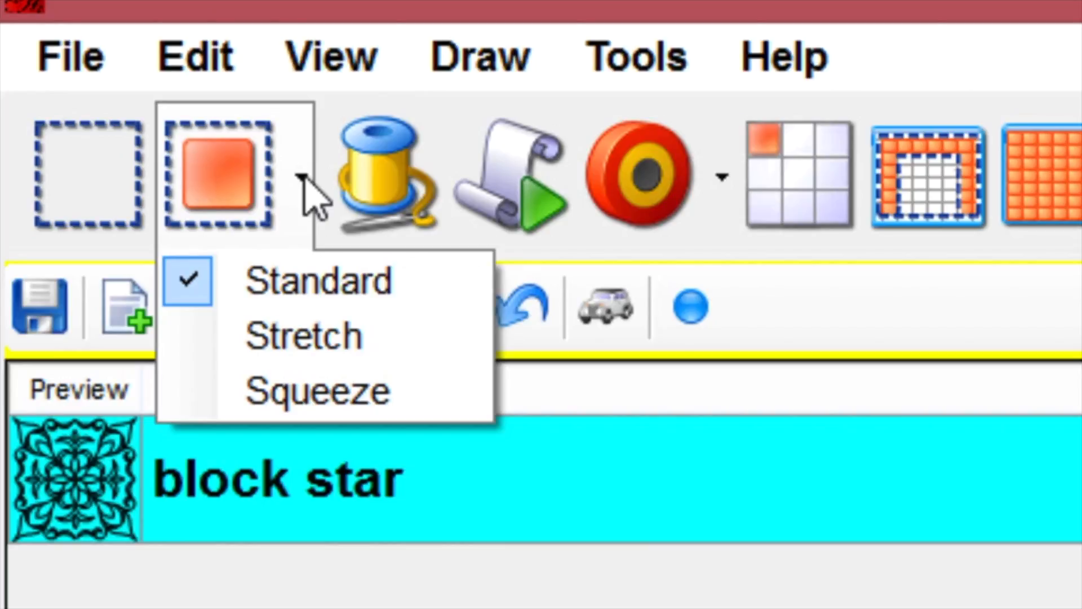
pyautogui.moveTo(318, 280)
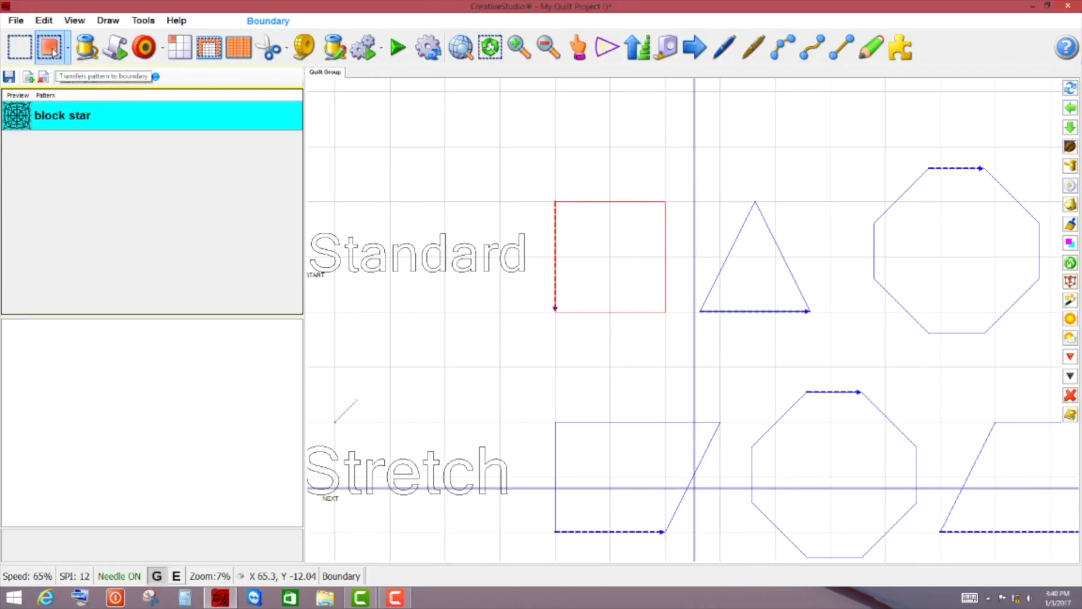
# Transfer block star into the Standard-row square and select it to check its properties.
pyautogui.click(51, 47)
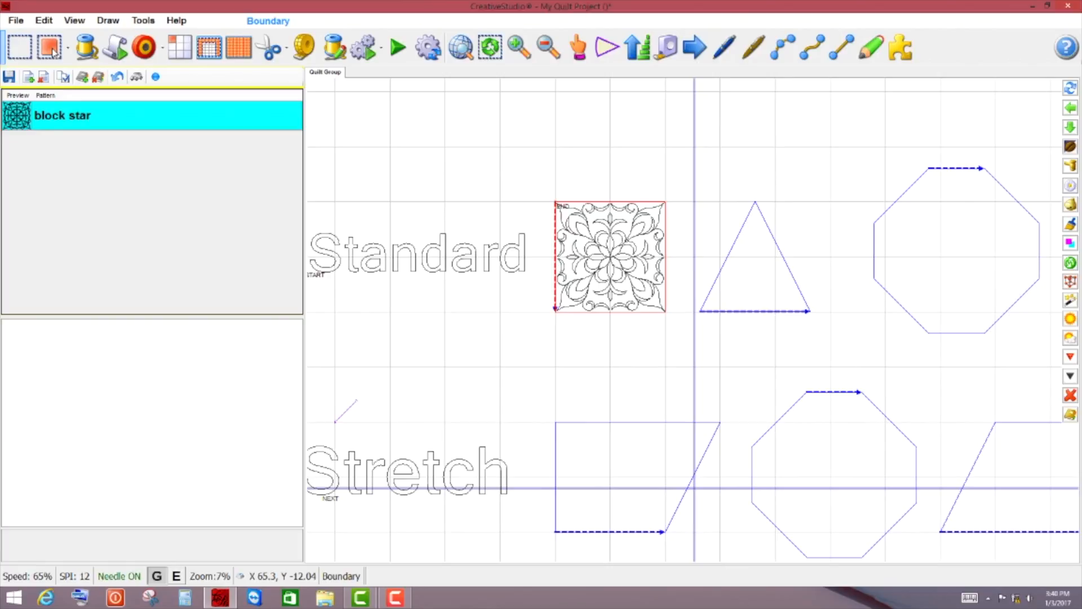
pyautogui.click(608, 259)
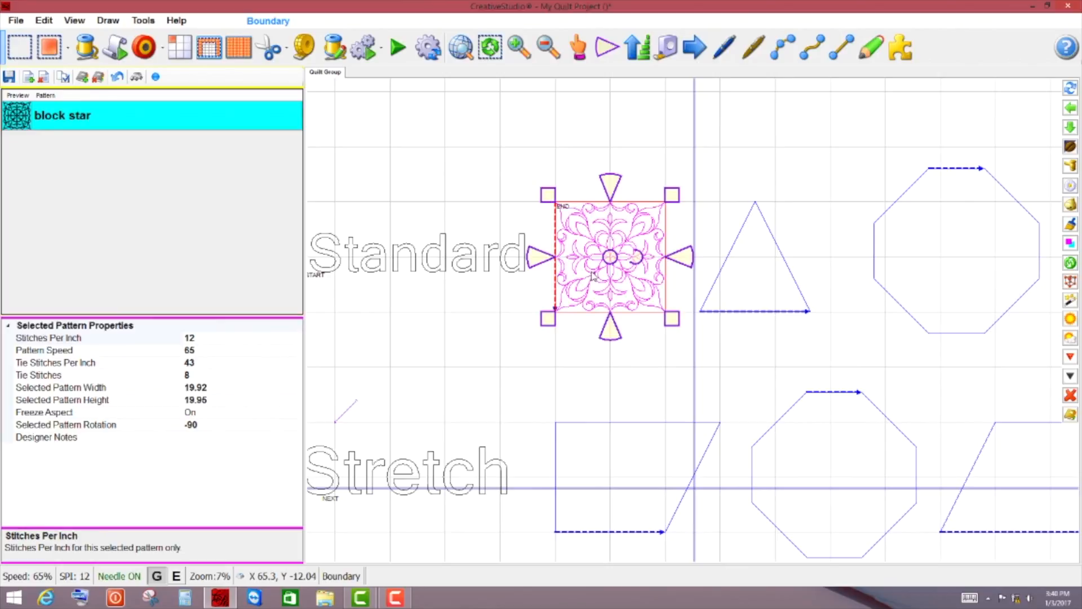
pyautogui.moveTo(410, 246)
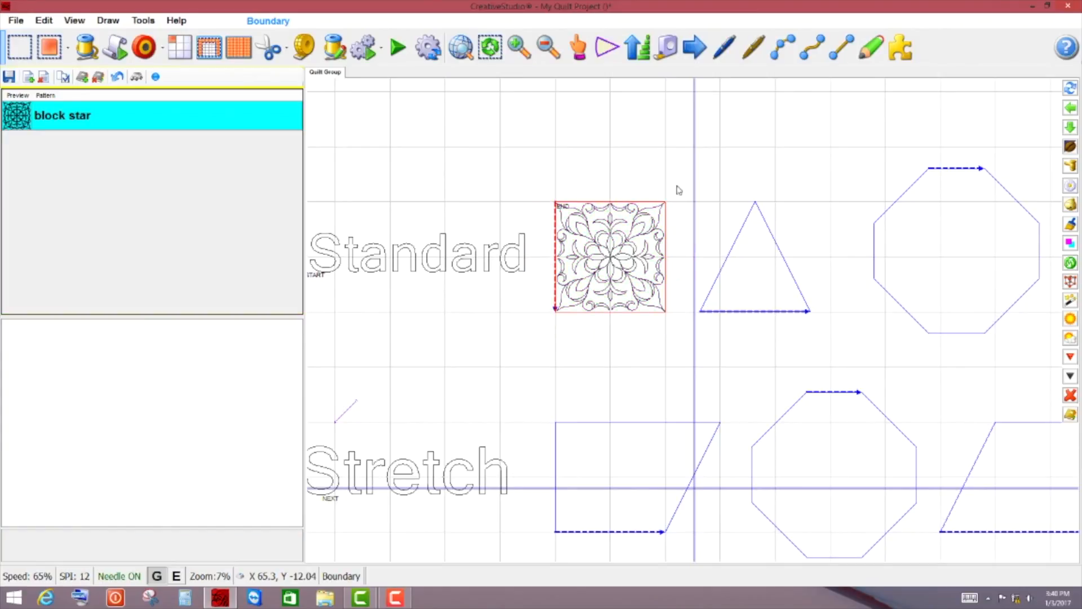
pyautogui.moveTo(695, 195)
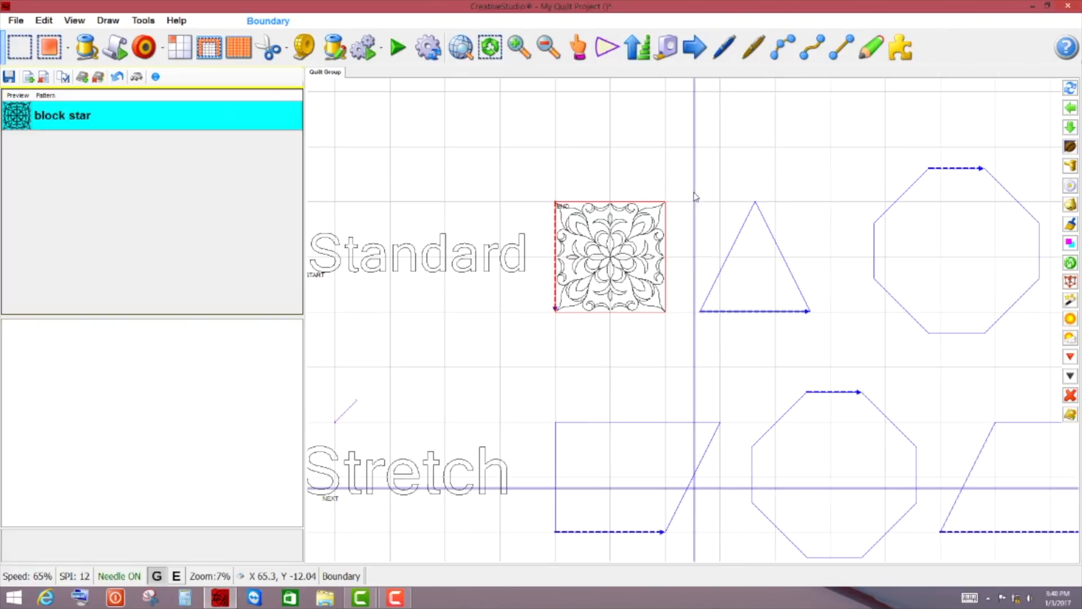
pyautogui.moveTo(678, 219)
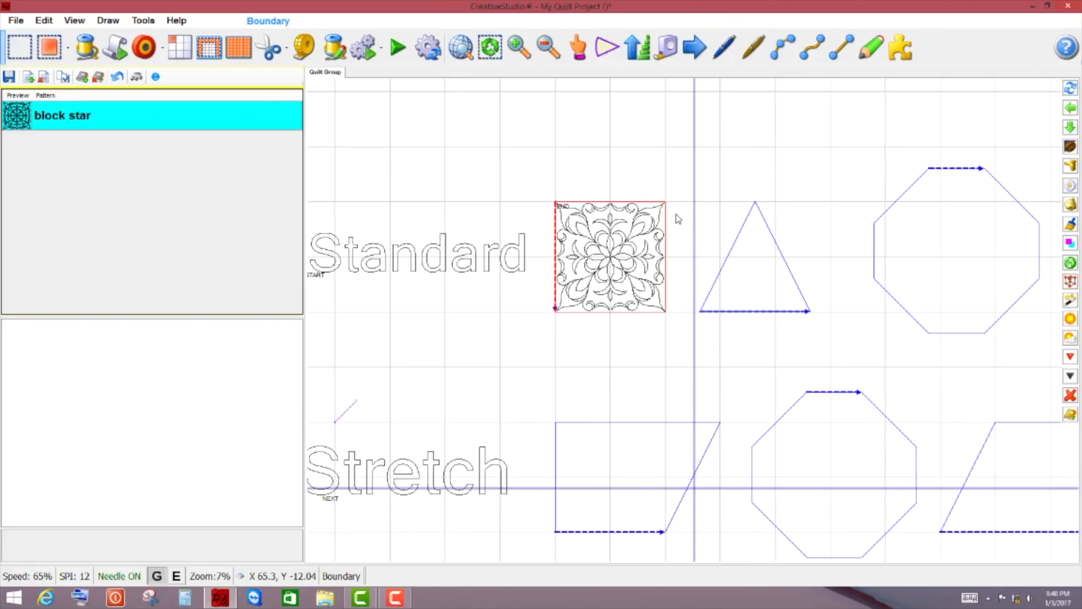
# Transfer block star into the Standard-row triangle and octagon, keeping its square proportions.
pyautogui.click(752, 263)
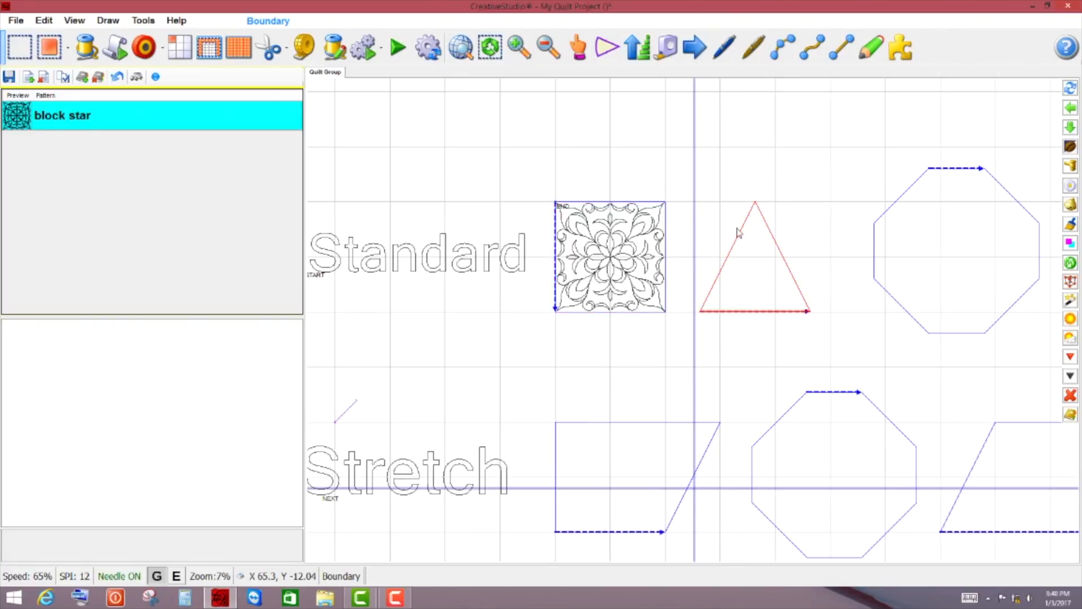
pyautogui.click(48, 47)
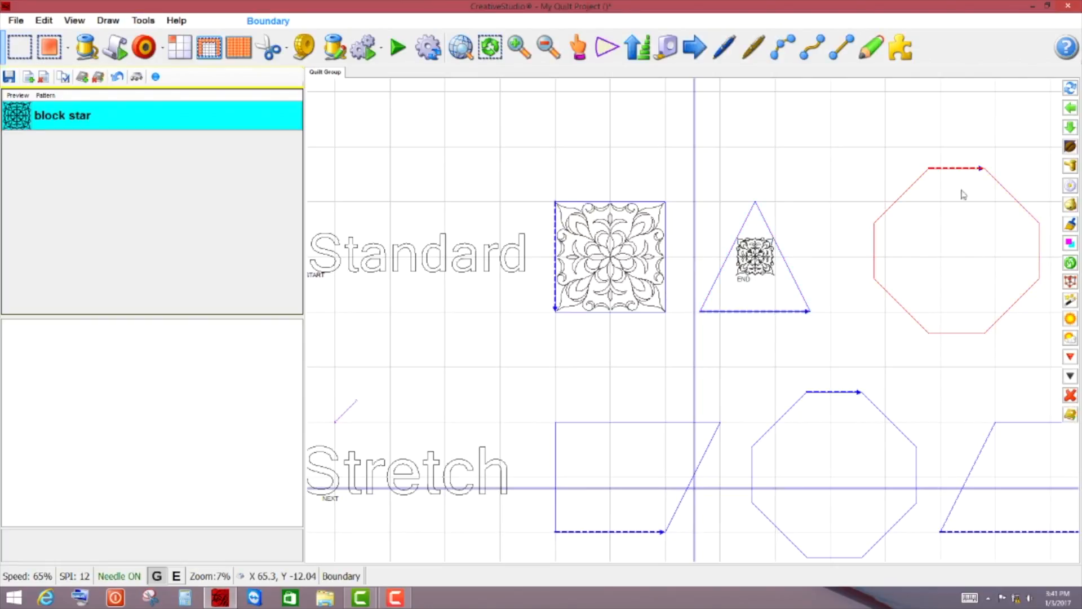
pyautogui.click(50, 47)
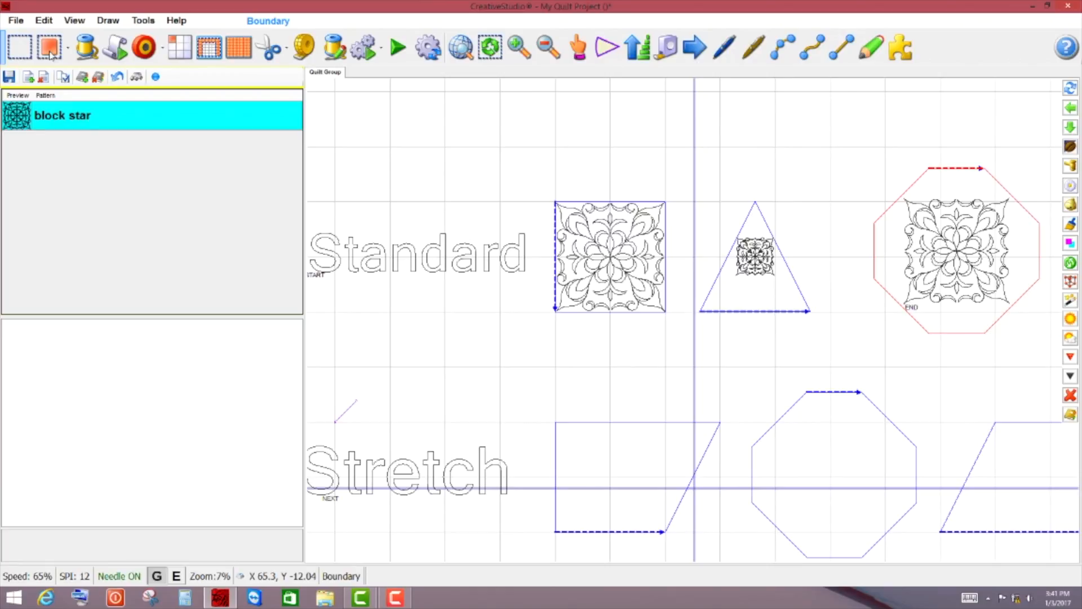
pyautogui.click(754, 257)
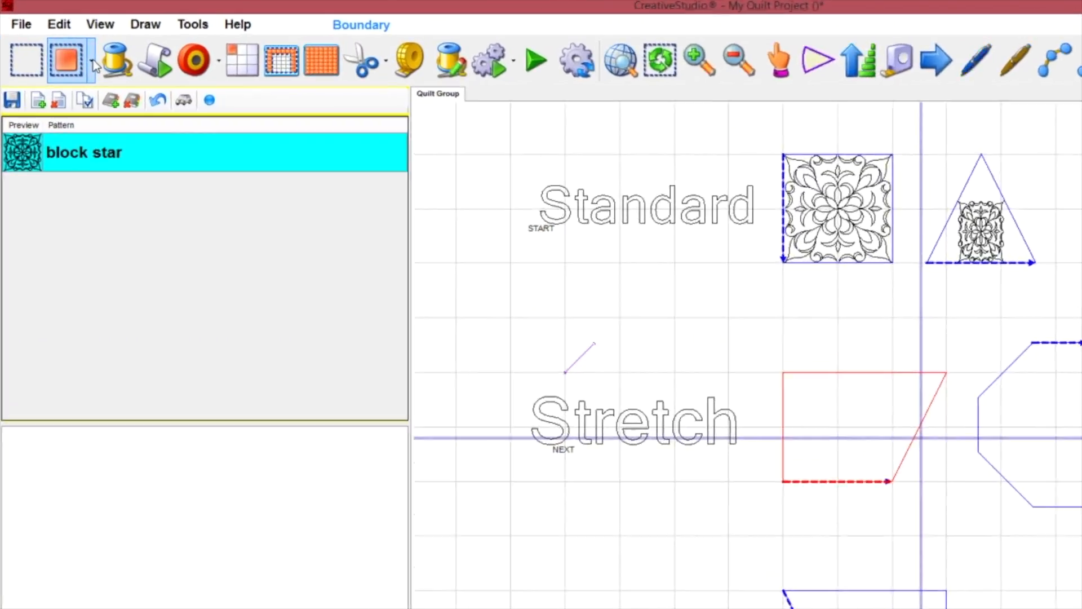
# Switch the fill mode to Stretch and warp block star into the Stretch-row parallelogram.
pyautogui.click(81, 59)
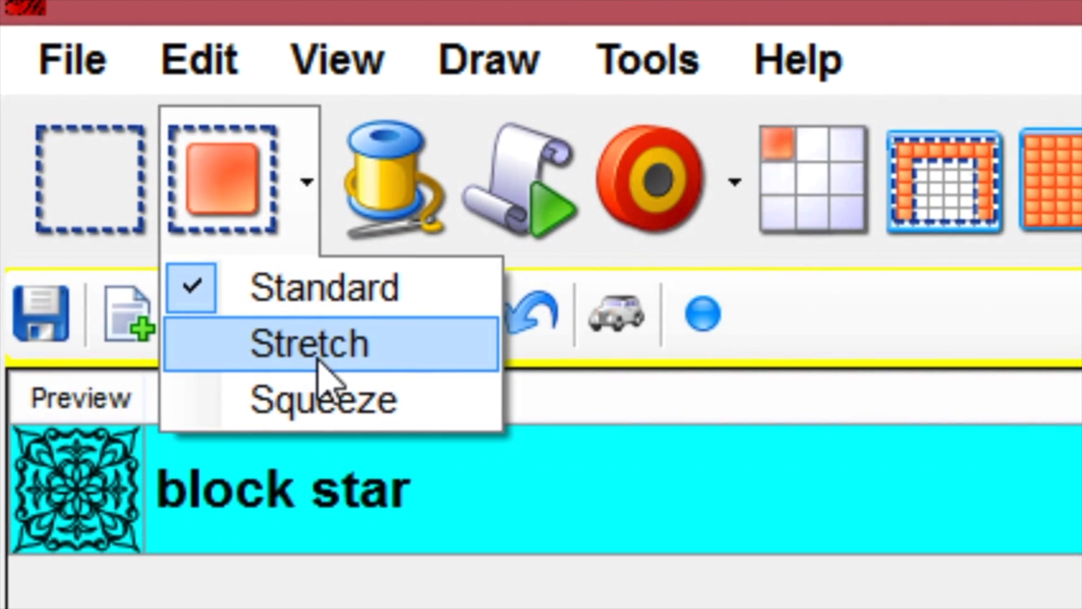
pyautogui.click(309, 343)
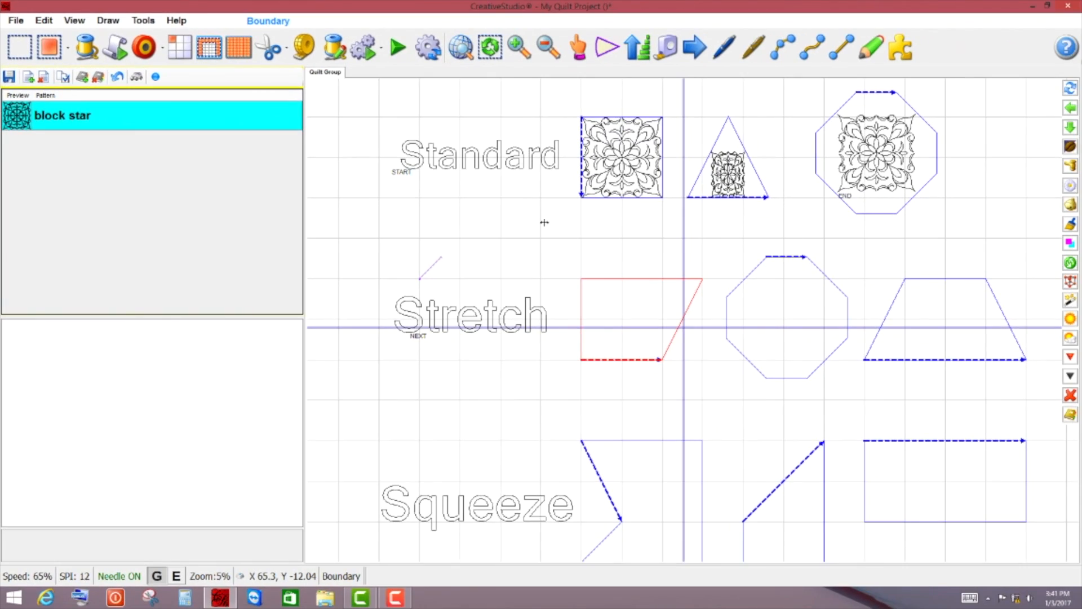
pyautogui.moveTo(535, 222)
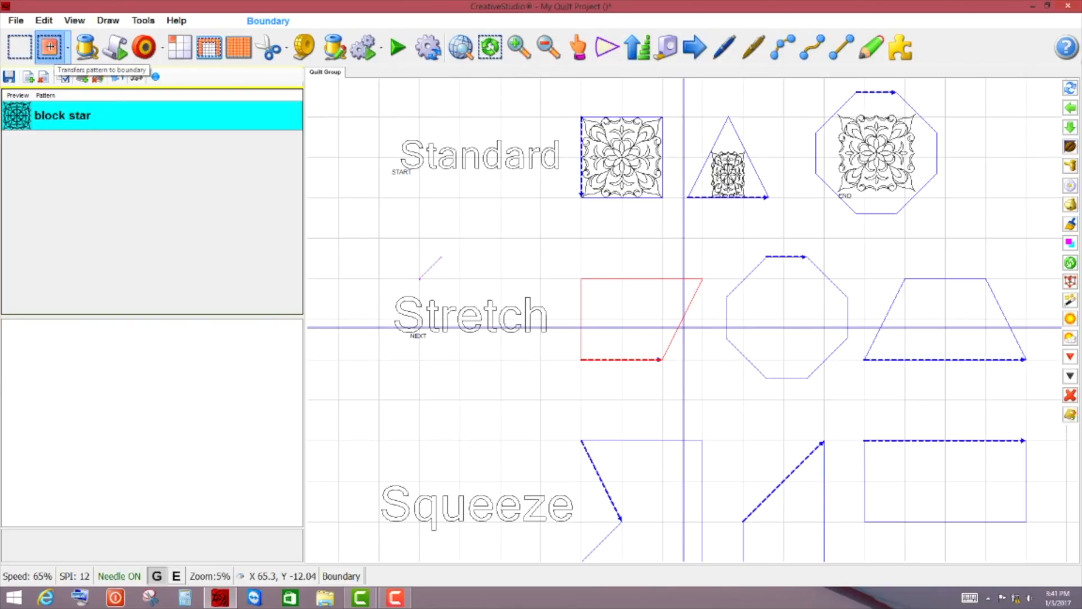
pyautogui.click(49, 48)
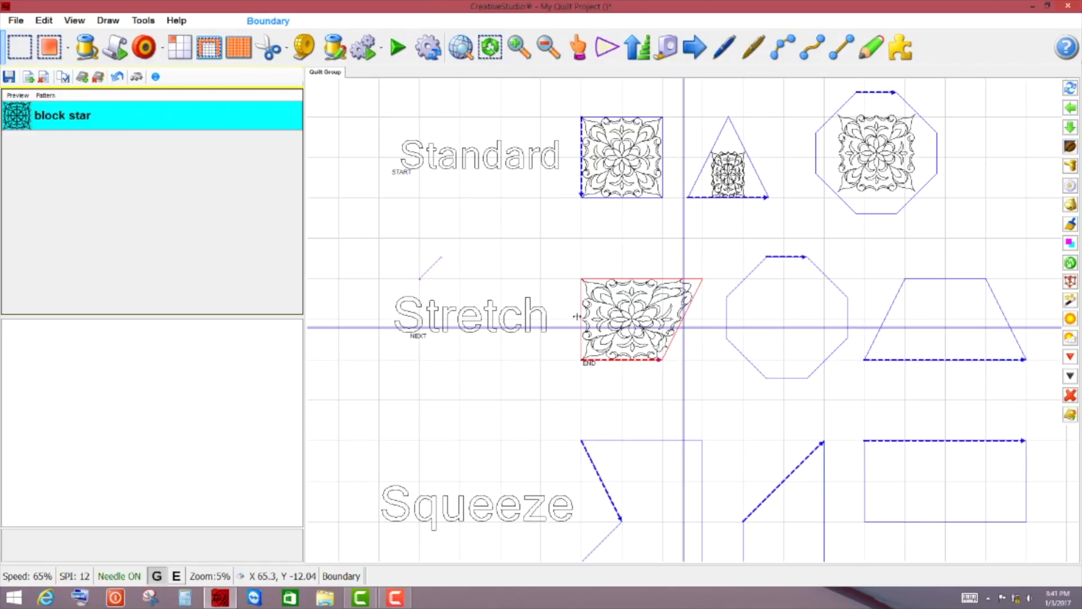
pyautogui.moveTo(634, 364)
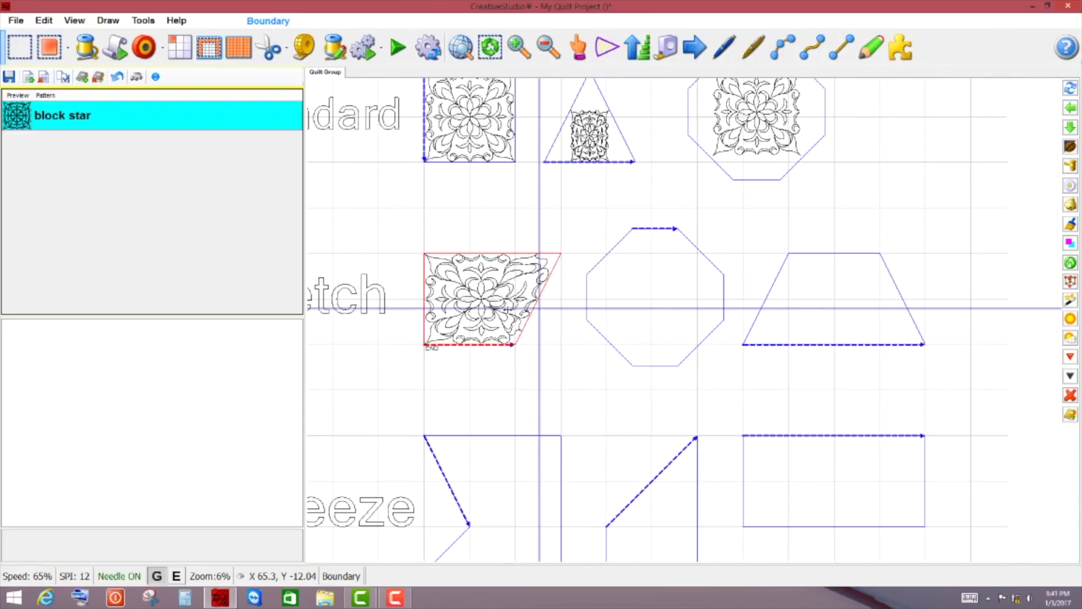
# Stretch-fill the Stretch-row octagon with block star.
pyautogui.click(50, 47)
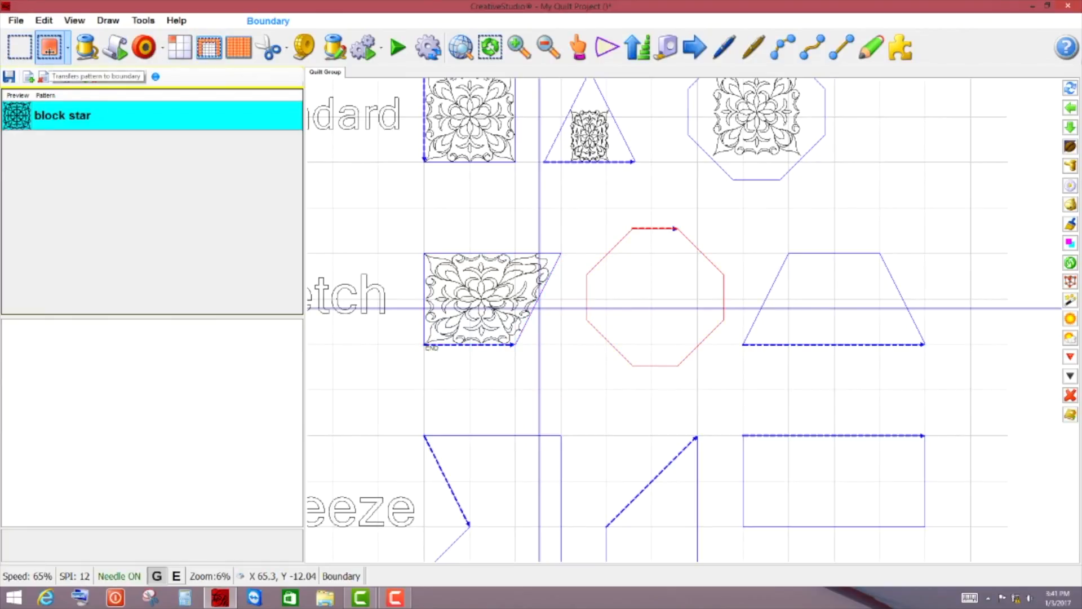
pyautogui.click(48, 47)
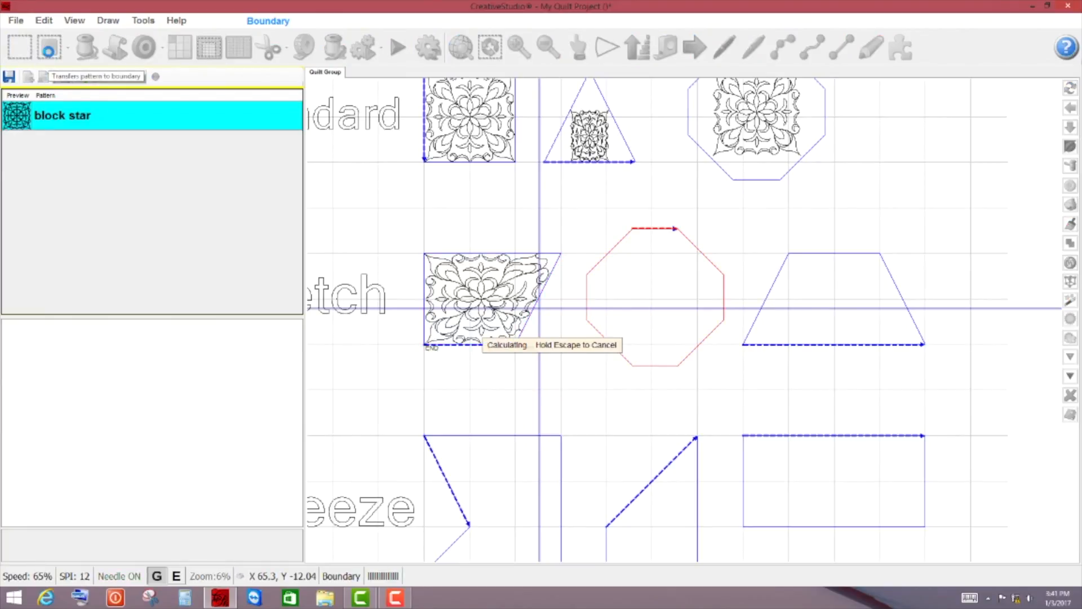